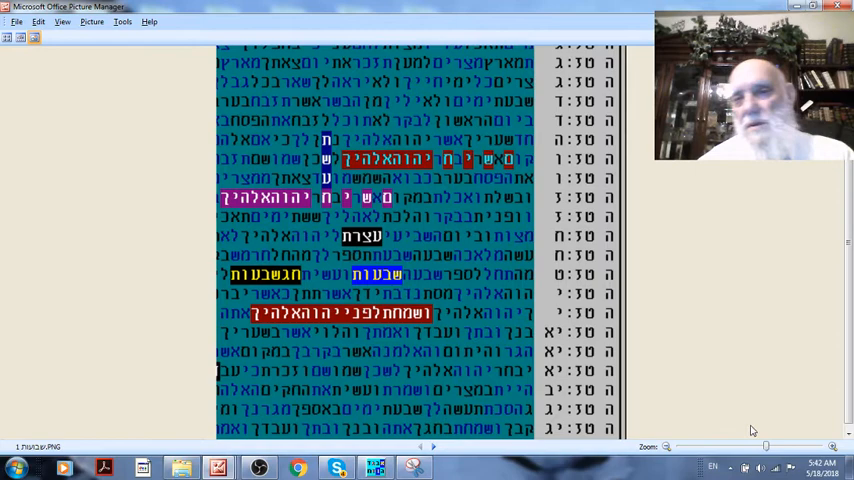
{"action": "mouse_move", "coordinate": [644, 298]}
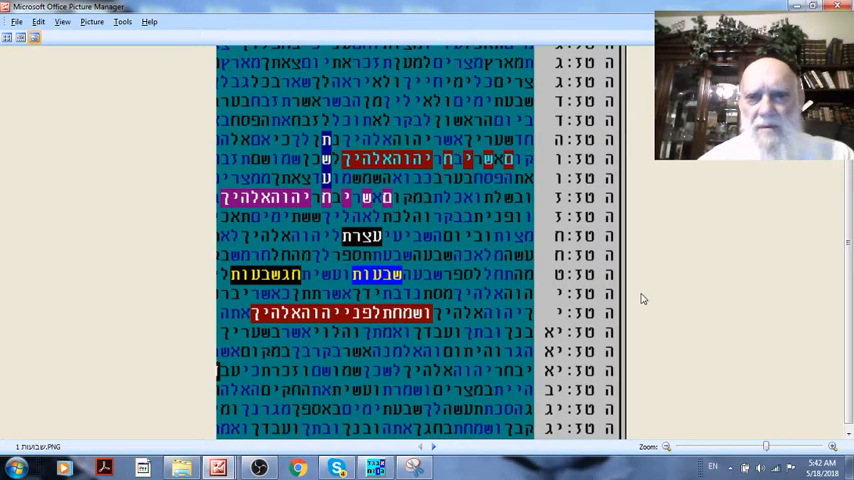
{"action": "mouse_move", "coordinate": [510, 188]}
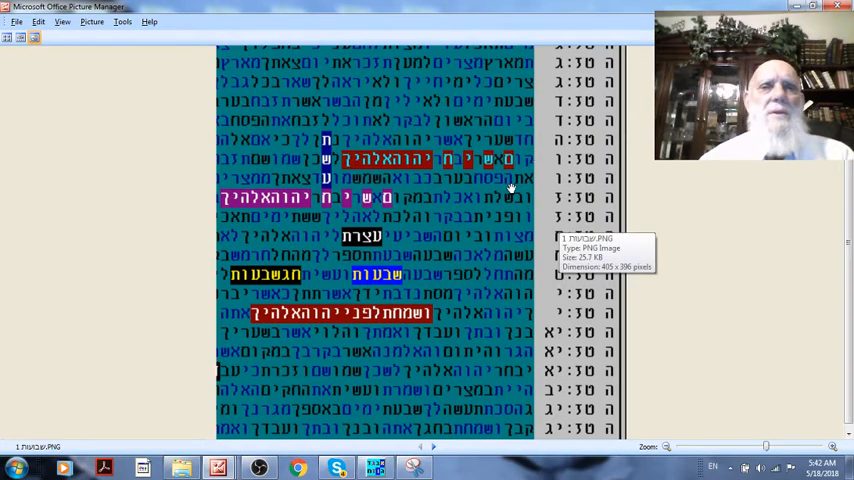
{"action": "mouse_move", "coordinate": [464, 196]}
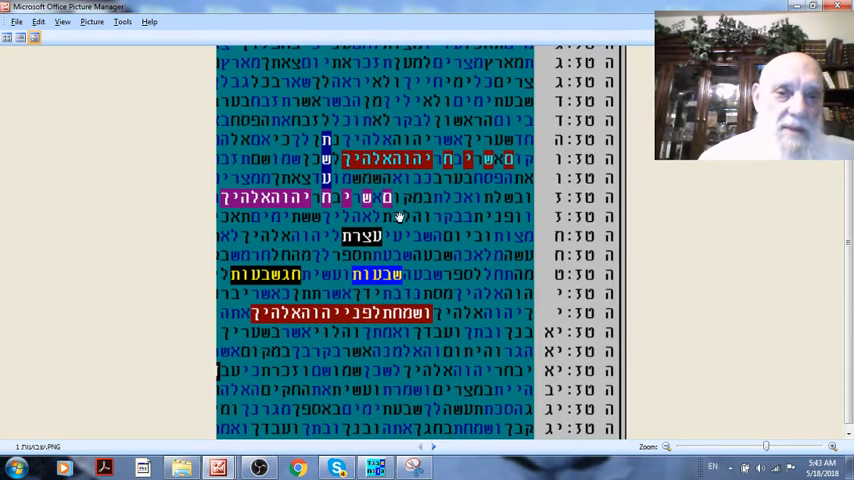
{"action": "mouse_move", "coordinate": [300, 278]}
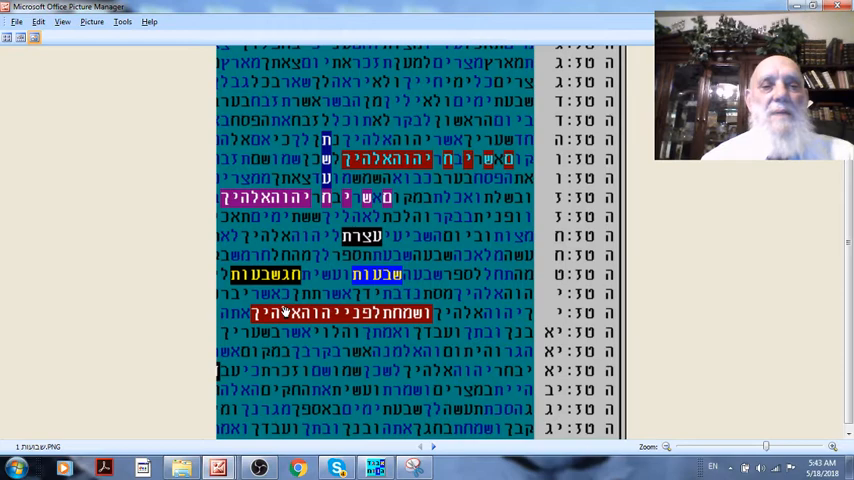
{"action": "mouse_move", "coordinate": [404, 350]}
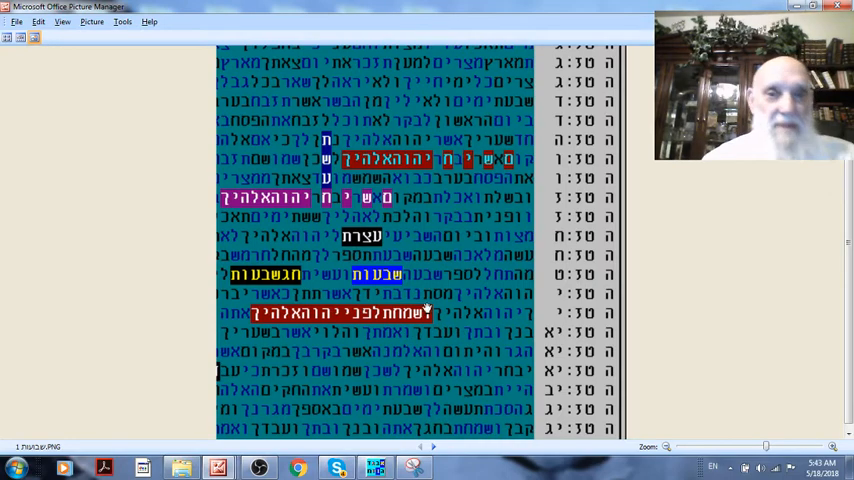
{"action": "mouse_move", "coordinate": [448, 248]}
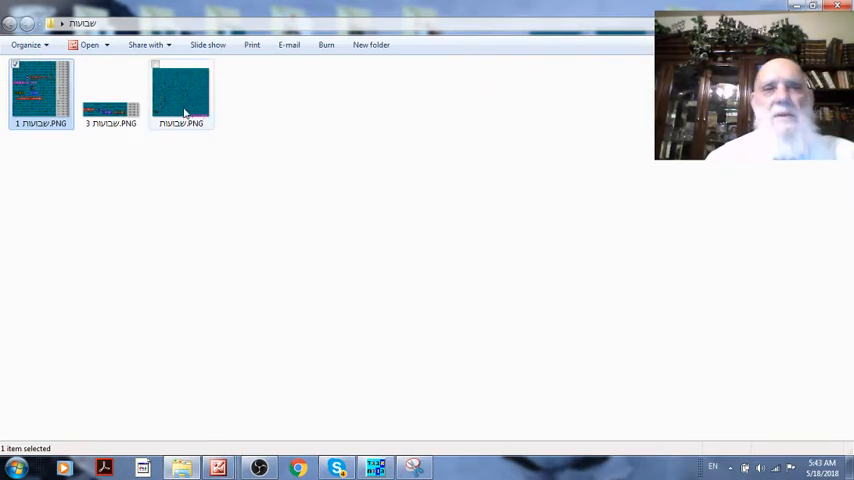
Open another code-search result PNG from the folder and maximize it in the picture viewer
{"action": "left_click", "coordinate": [180, 96]}
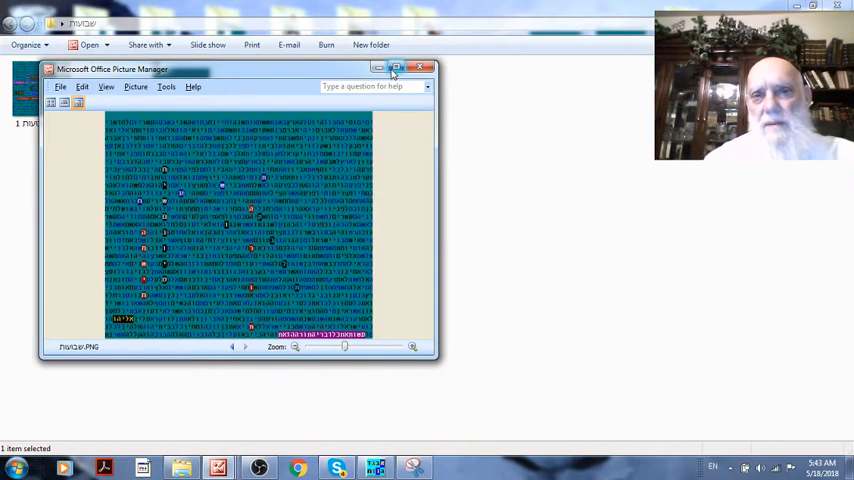
{"action": "left_click", "coordinate": [396, 68]}
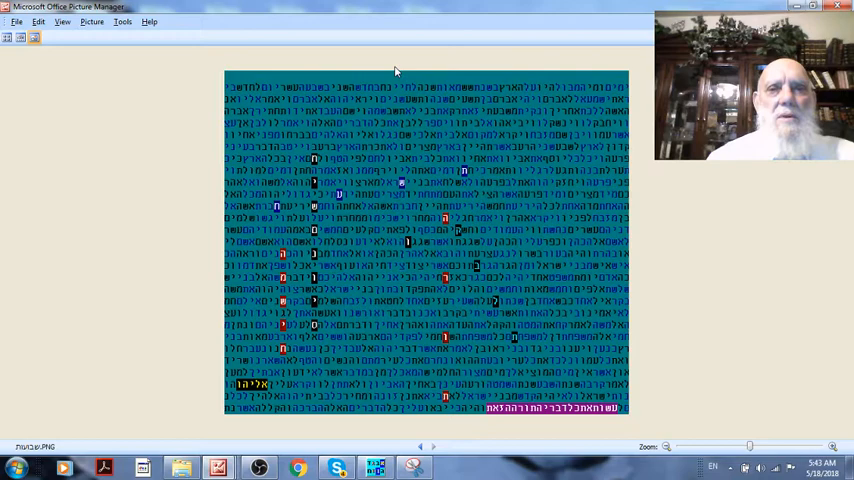
{"action": "mouse_move", "coordinate": [650, 280]}
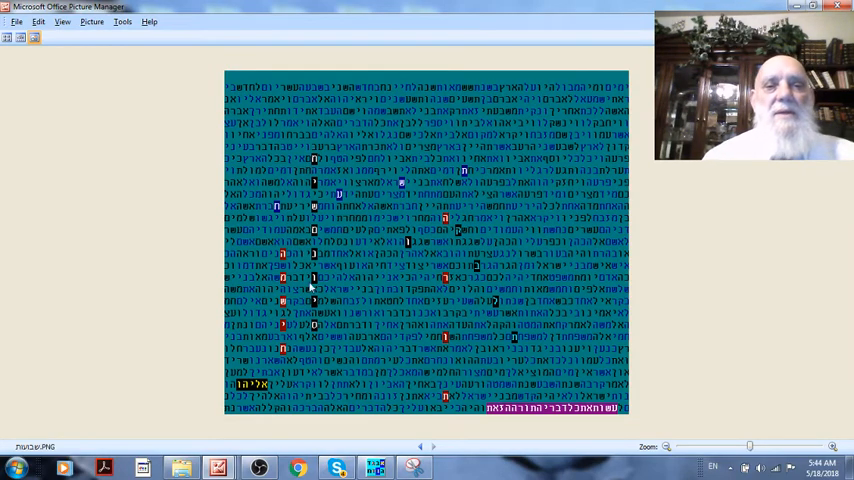
{"action": "mouse_move", "coordinate": [322, 290]}
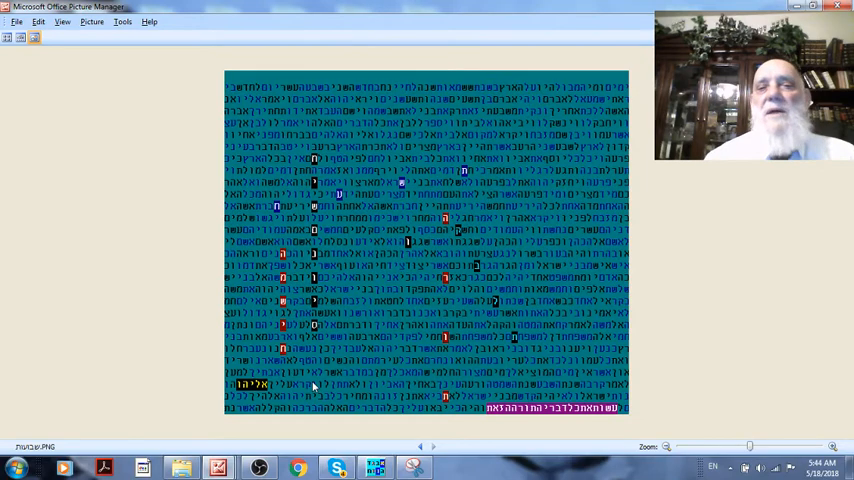
{"action": "mouse_move", "coordinate": [424, 196]}
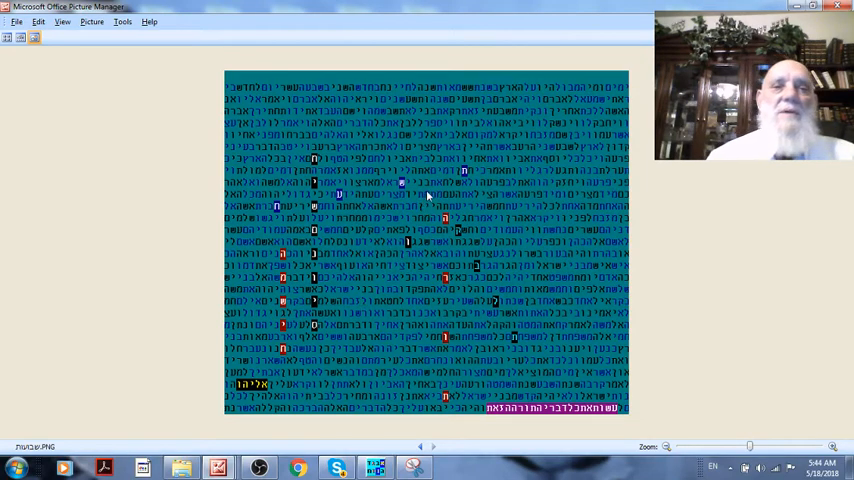